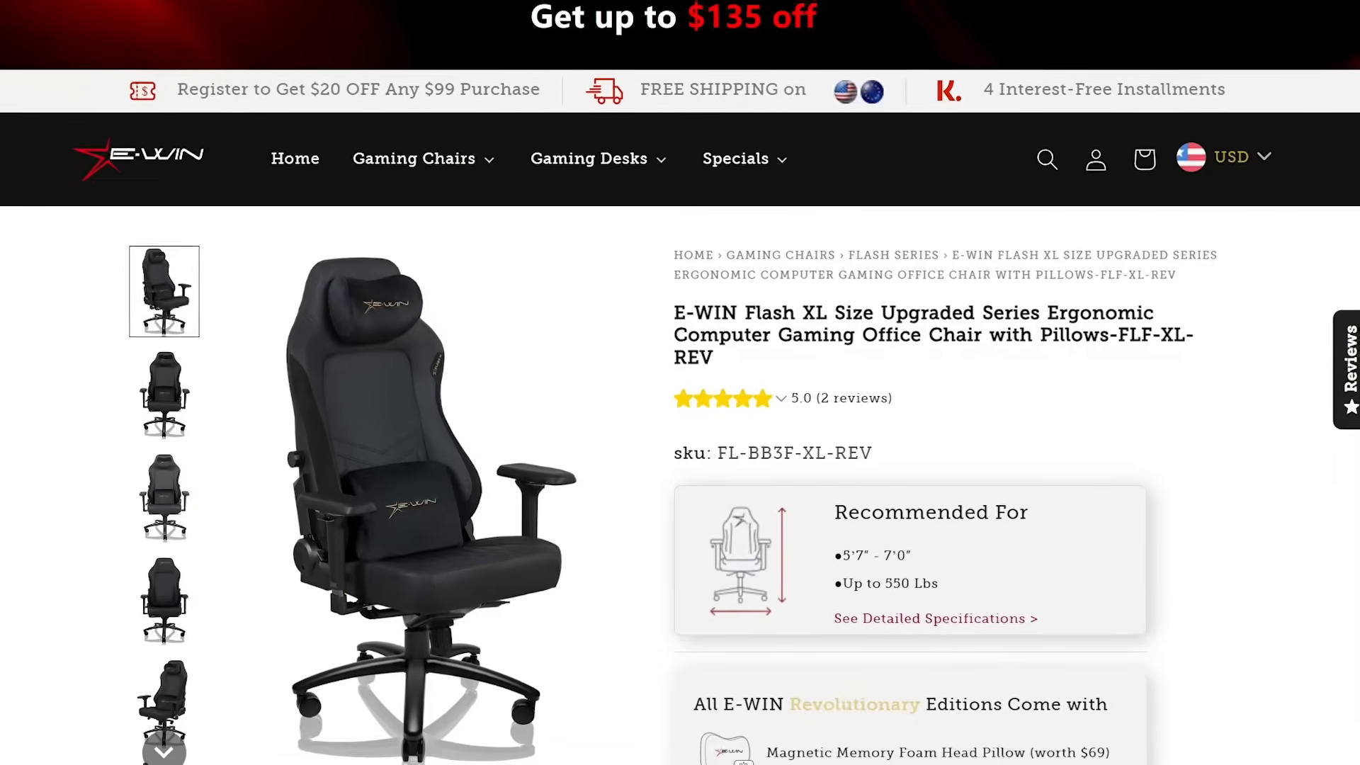
pyautogui.scroll(-3)
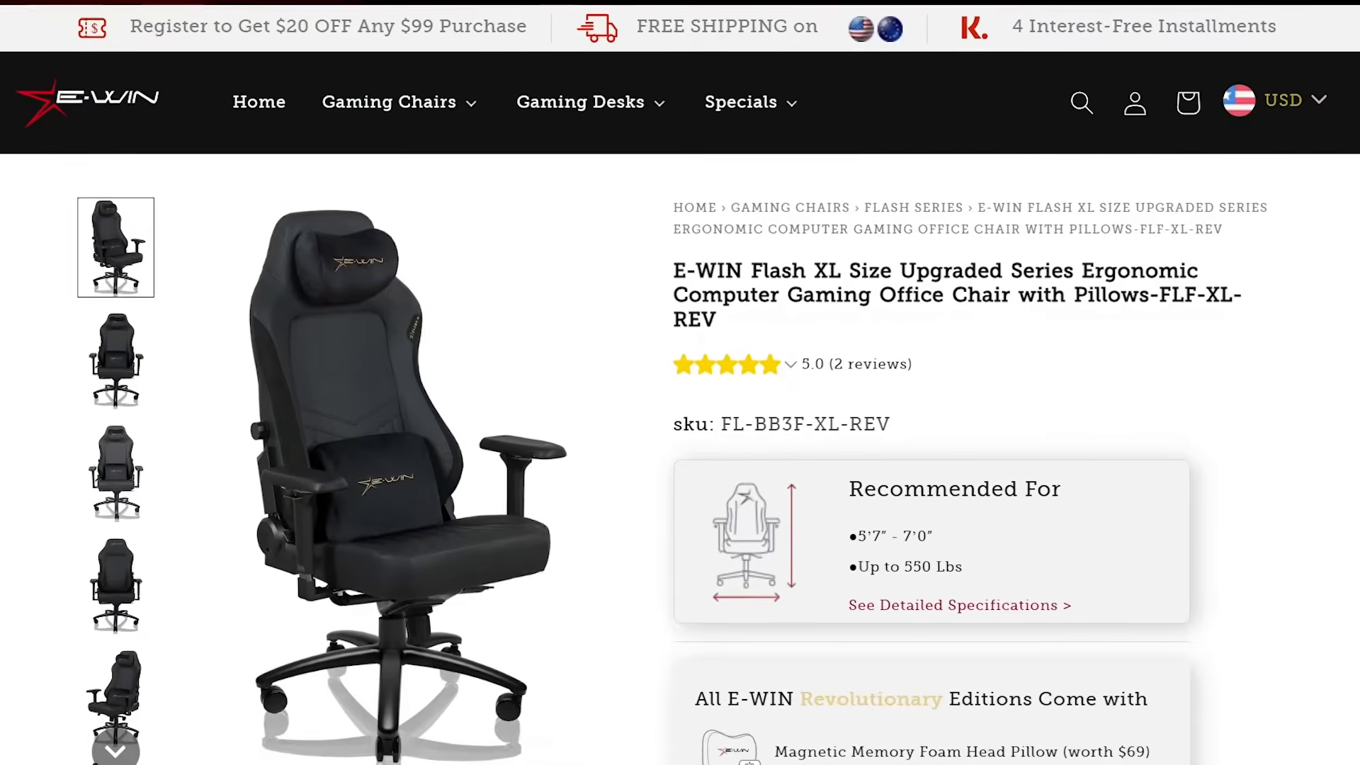